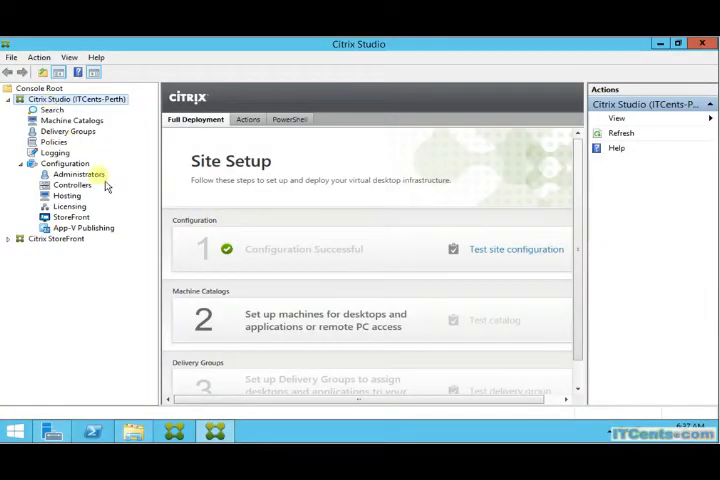
- Check StoreFront's Receiver for Web site and server group base URL are still HTTP
{"action": "left_click", "coordinate": [56, 239]}
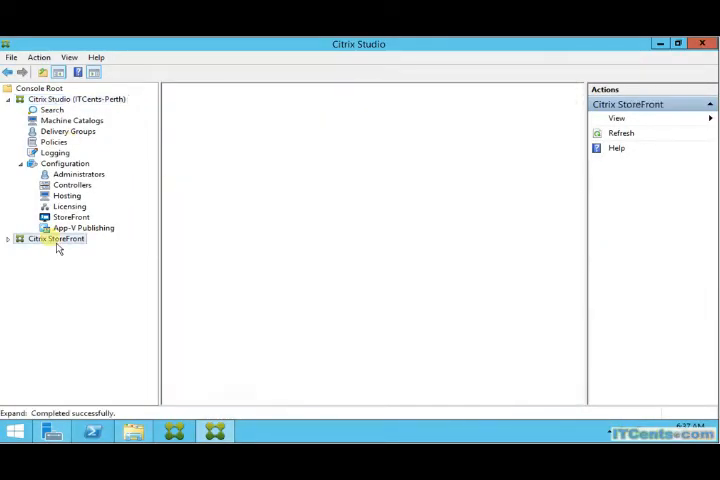
{"action": "left_click", "coordinate": [55, 238]}
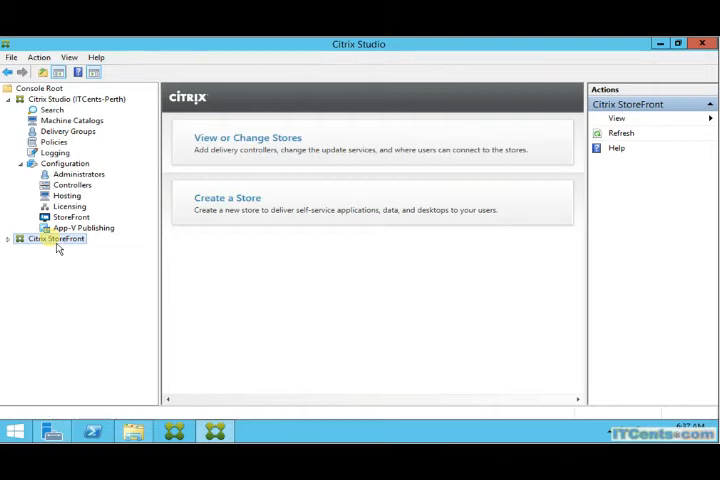
{"action": "left_click", "coordinate": [8, 239]}
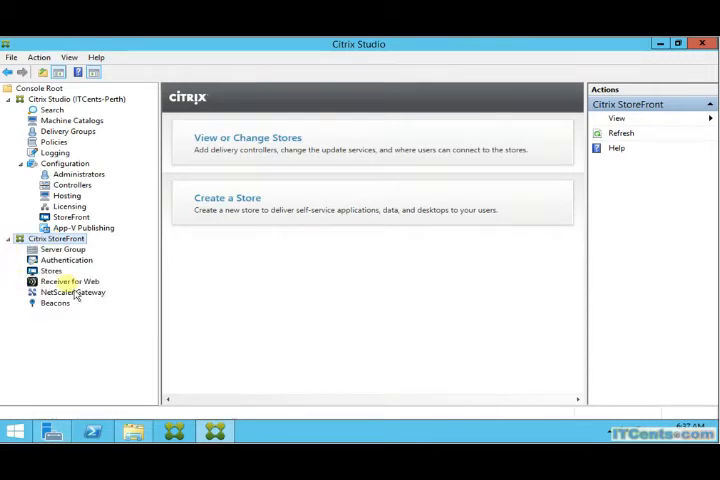
{"action": "left_click", "coordinate": [67, 281]}
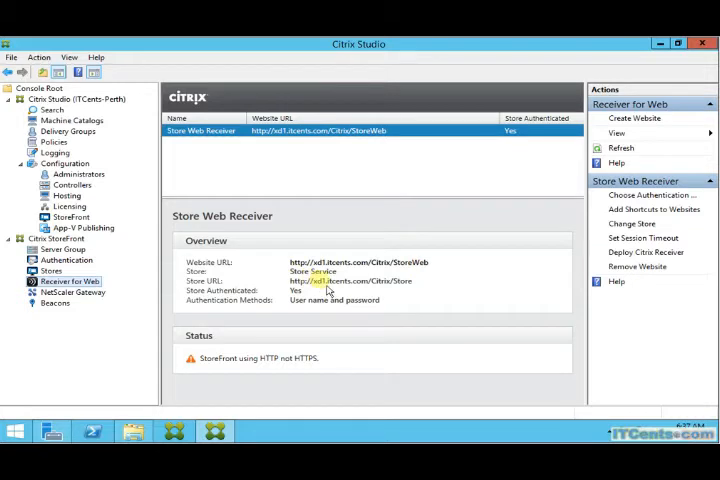
{"action": "mouse_move", "coordinate": [105, 280]}
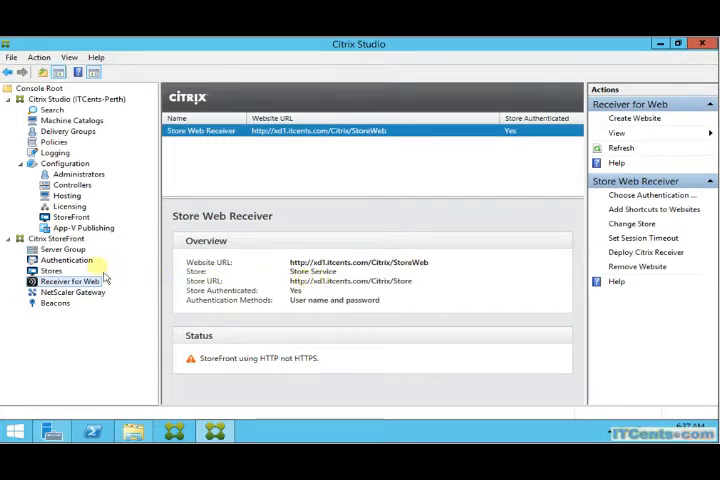
{"action": "left_click", "coordinate": [61, 249]}
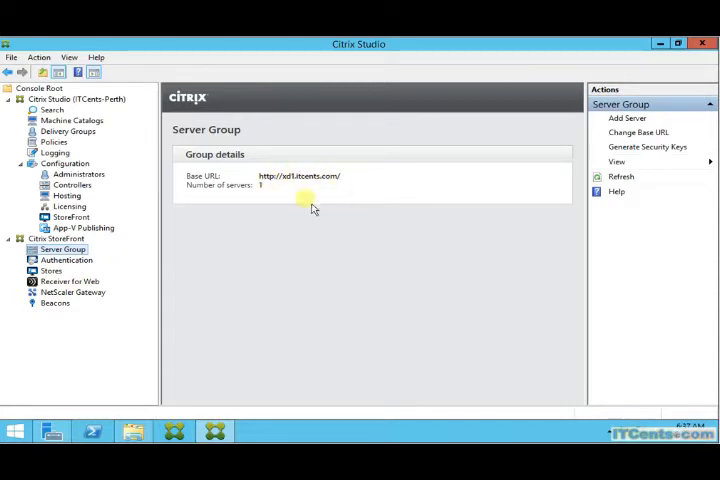
{"action": "mouse_move", "coordinate": [220, 270]}
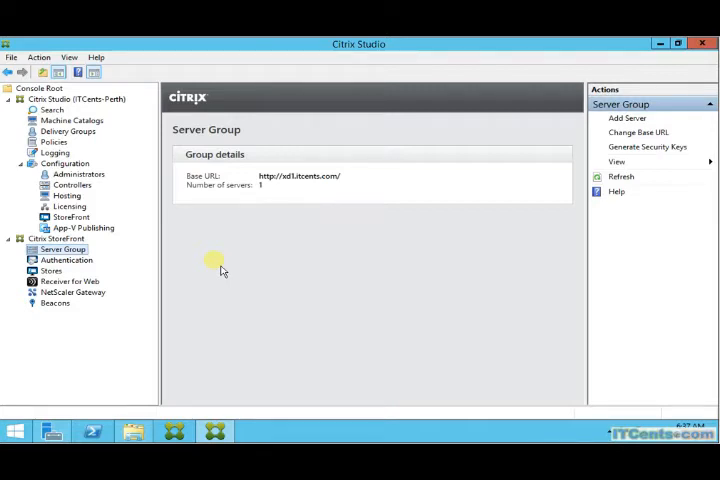
{"action": "mouse_move", "coordinate": [219, 265]}
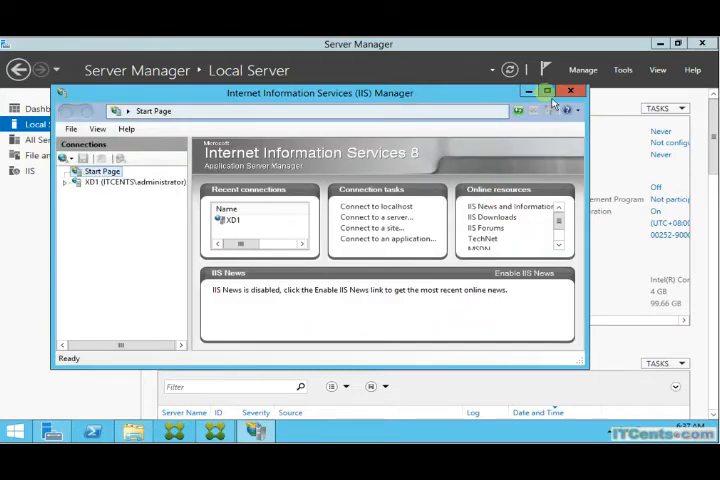
- Open Server Certificates on XD1 in maximized IIS Manager after dismissing the Web Platform prompt
{"action": "left_click", "coordinate": [548, 92]}
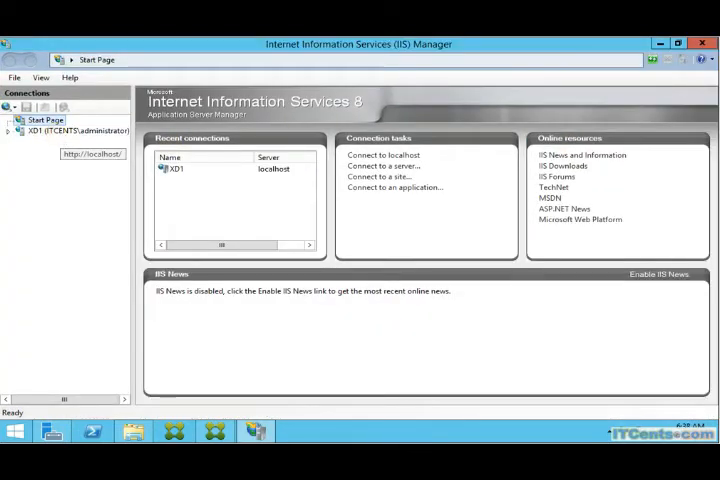
{"action": "left_click", "coordinate": [35, 130]}
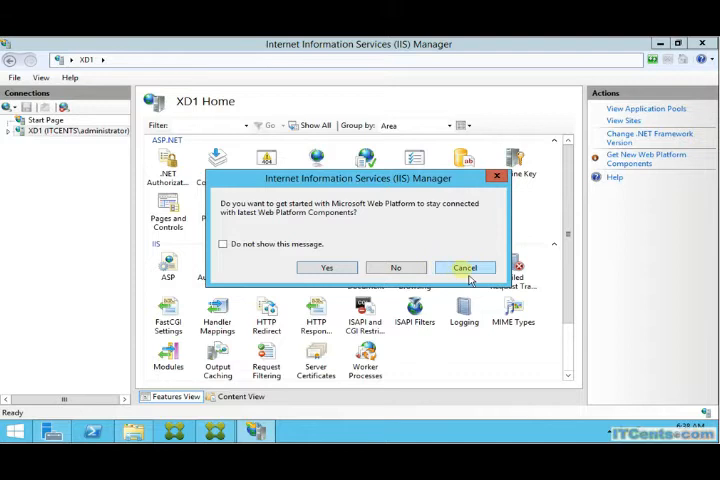
{"action": "left_click", "coordinate": [465, 267]}
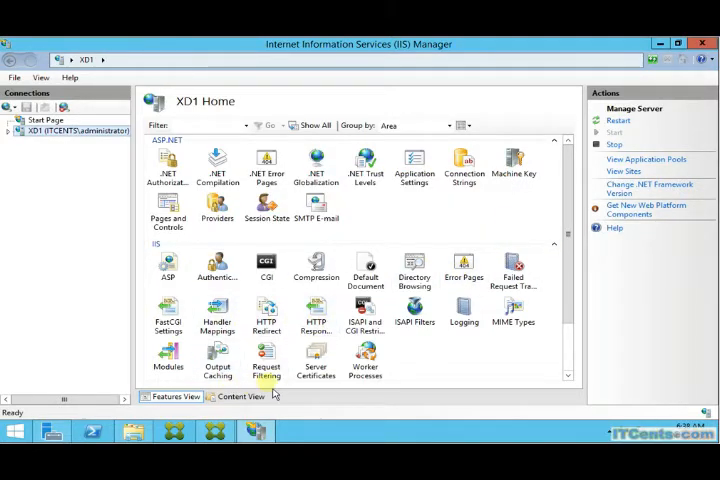
{"action": "left_click", "coordinate": [315, 355]}
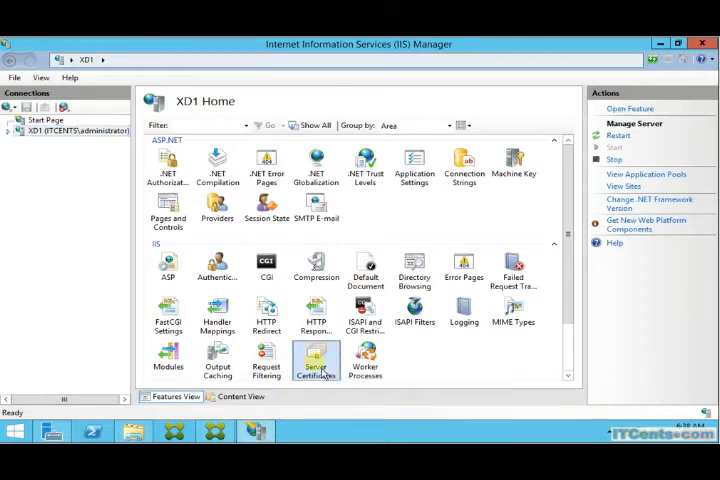
{"action": "double_click", "coordinate": [315, 360]}
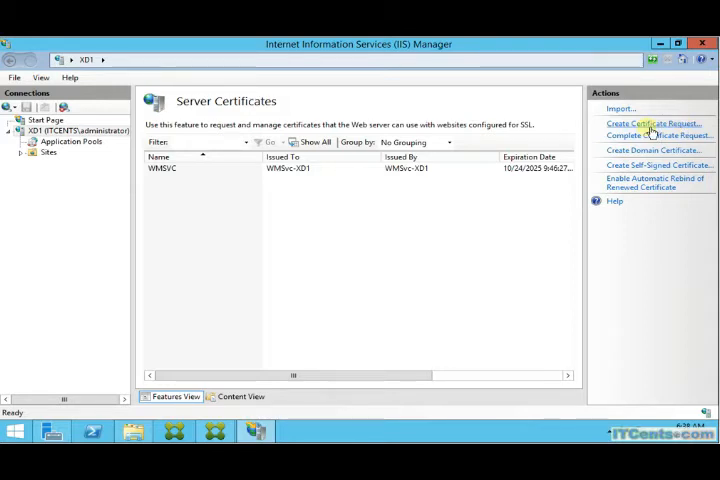
- Request a certificate for xd1.itcents.com: ITCents, IT, Perth, WA, AU
{"action": "left_click", "coordinate": [655, 123]}
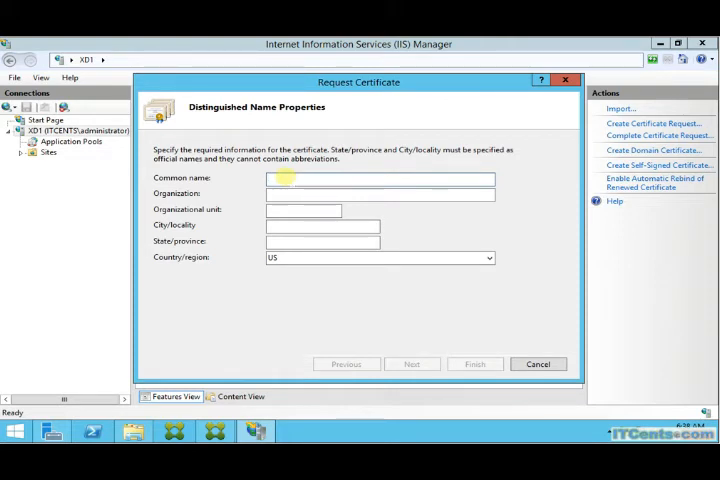
{"action": "type", "text": "xd1.itcents.com"}
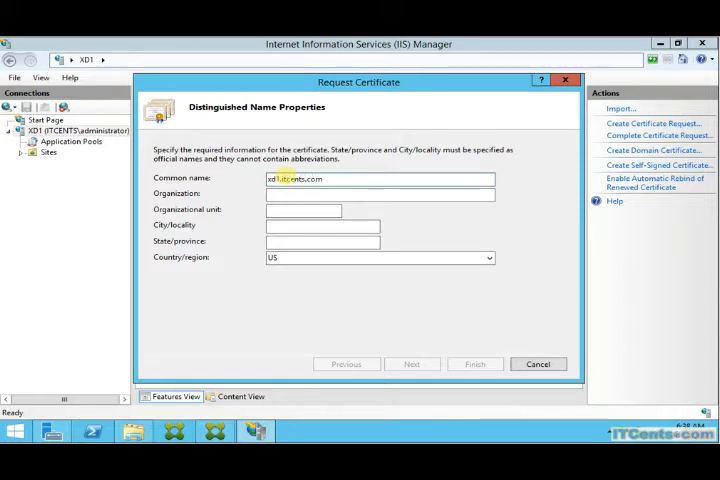
{"action": "type", "text": "ITc"}
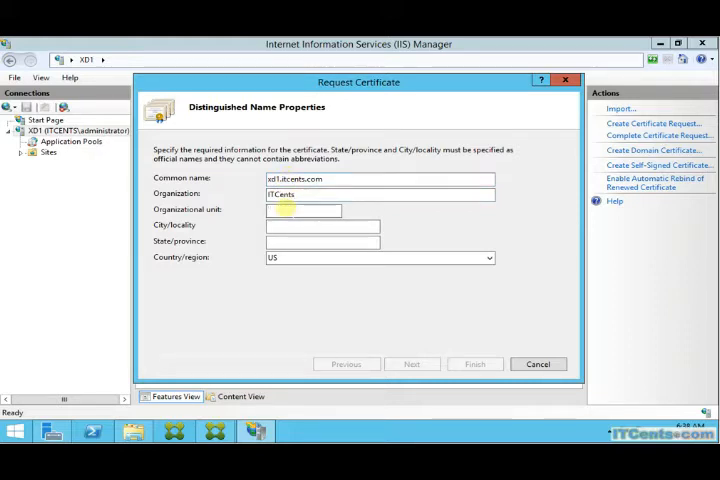
{"action": "type", "text": "Per"}
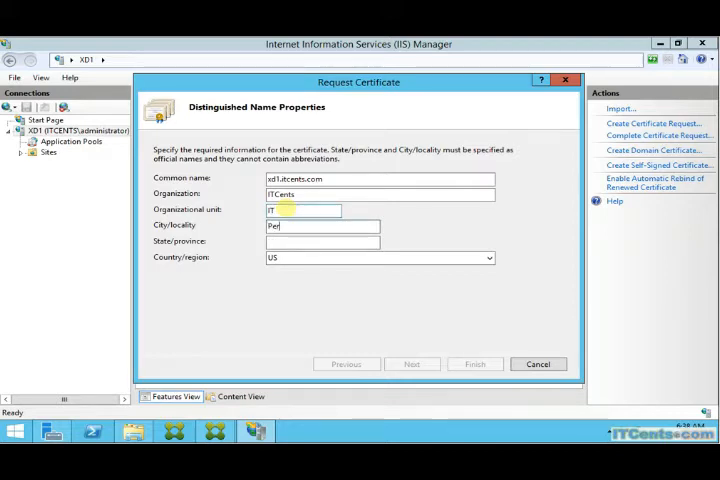
{"action": "type", "text": "WA"}
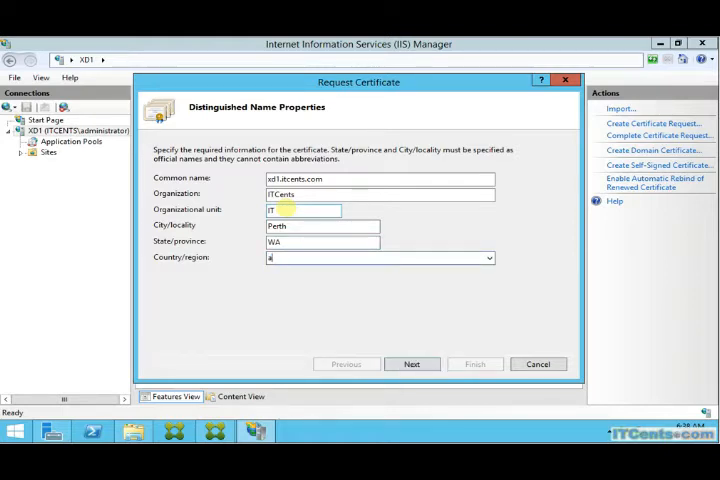
{"action": "left_click", "coordinate": [488, 257]}
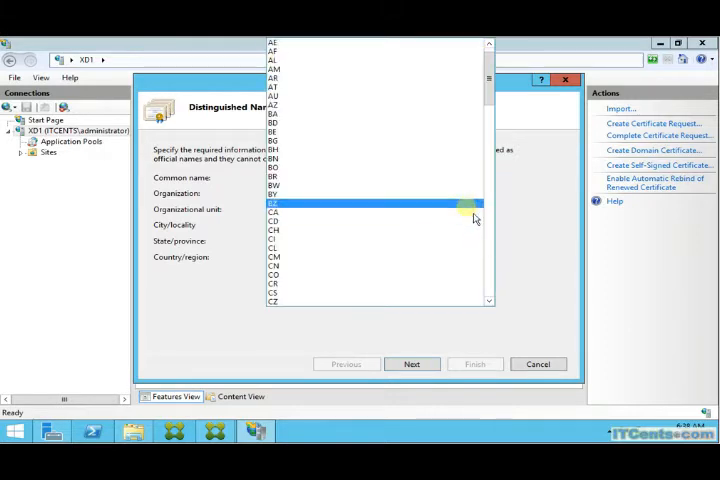
{"action": "left_click", "coordinate": [275, 201]}
{"action": "type", "text": "AU"}
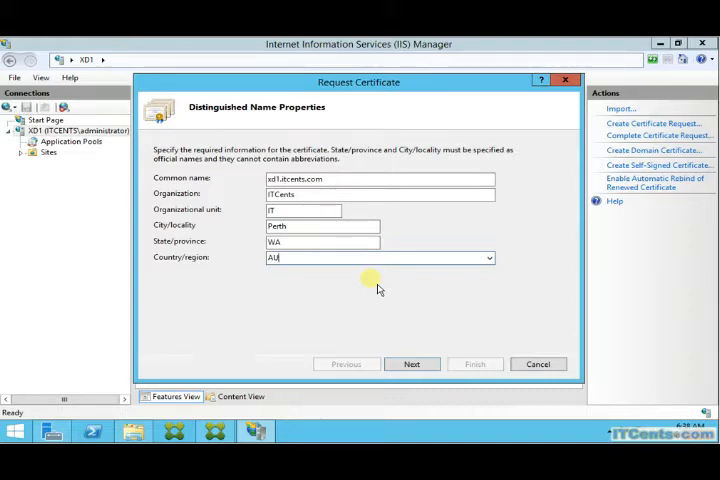
{"action": "left_click", "coordinate": [411, 363]}
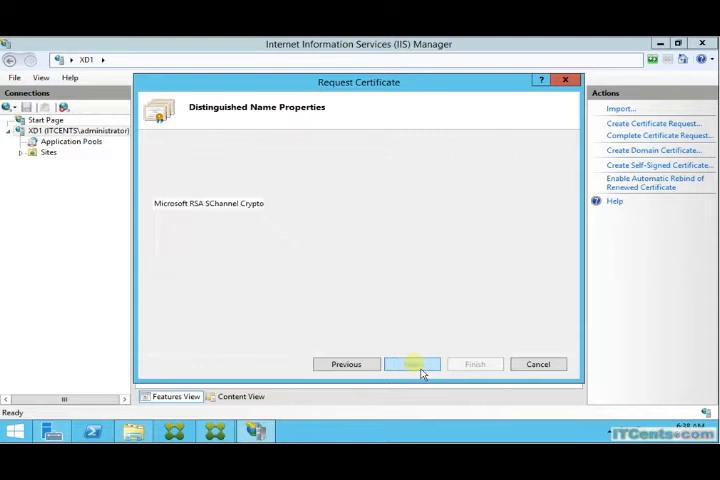
- Set the request's key bit length to 2048 and continue
{"action": "left_click", "coordinate": [413, 363]}
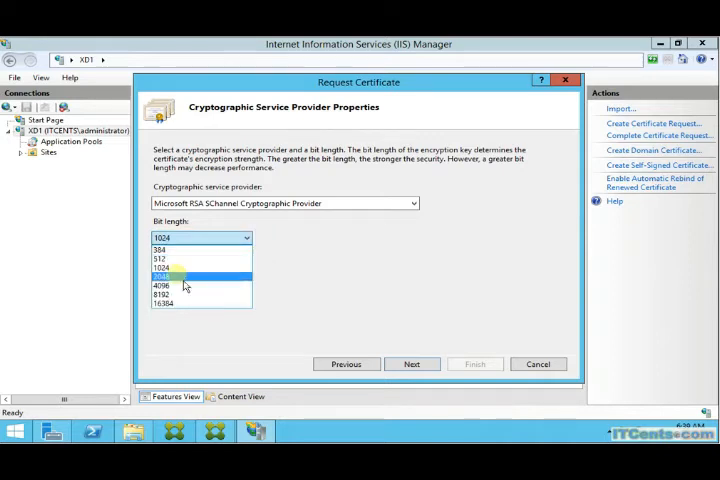
{"action": "left_click", "coordinate": [185, 276]}
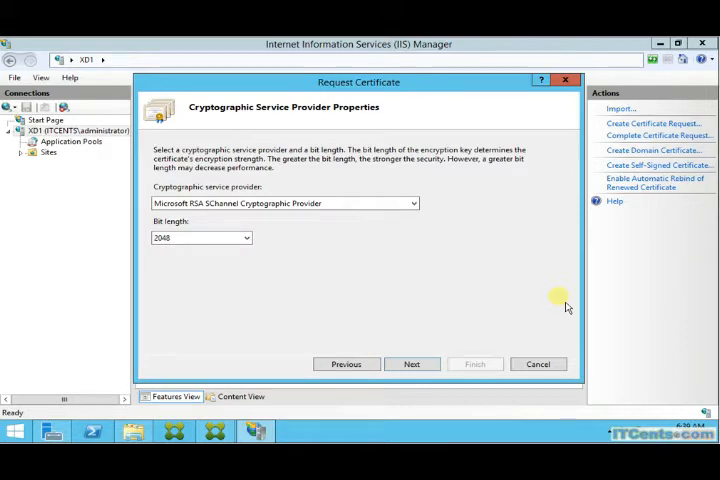
{"action": "left_click", "coordinate": [412, 364]}
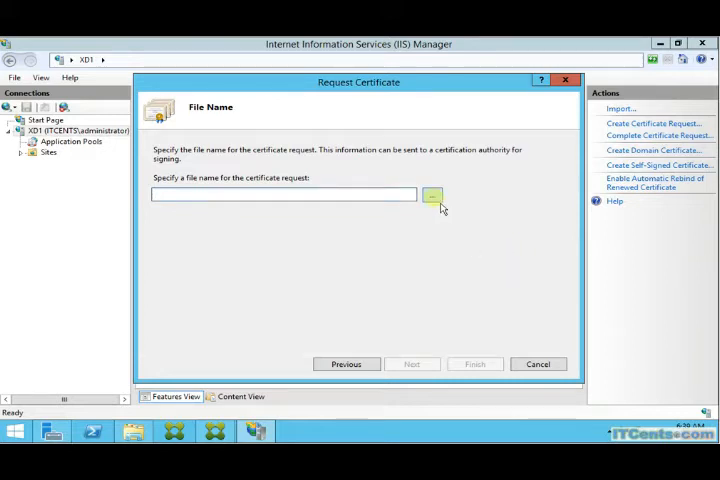
- Save the certificate request as C:\CertReq\Xd1Certreq.txt and finish the wizard
{"action": "left_click", "coordinate": [432, 195]}
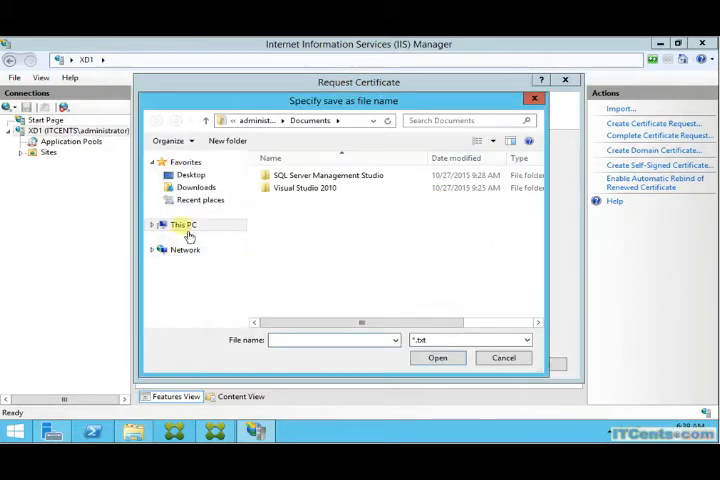
{"action": "double_click", "coordinate": [183, 224]}
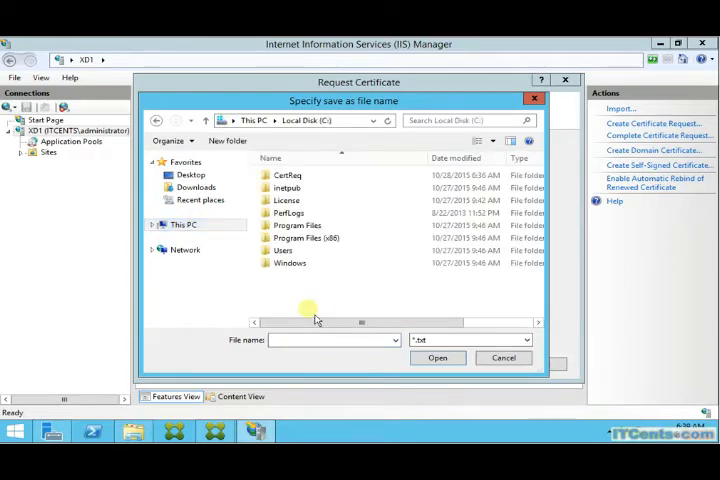
{"action": "double_click", "coordinate": [287, 175]}
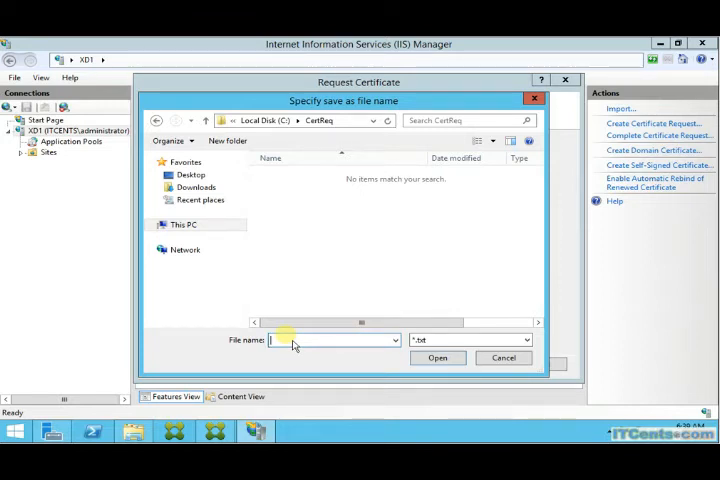
{"action": "type", "text": "Xd1Certreq"}
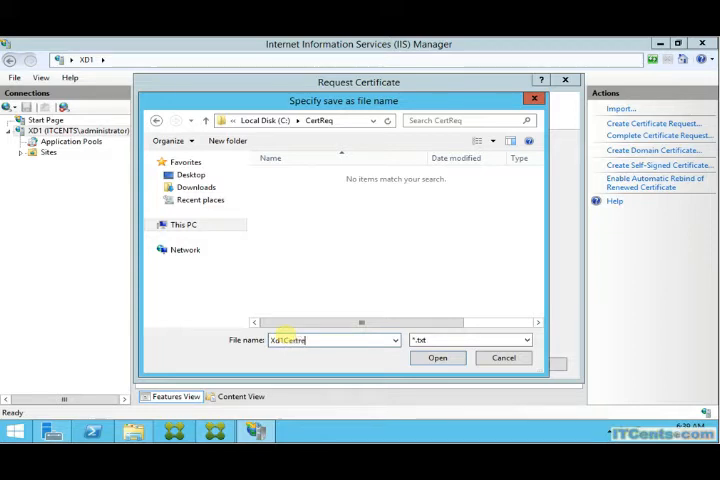
{"action": "left_click", "coordinate": [437, 357]}
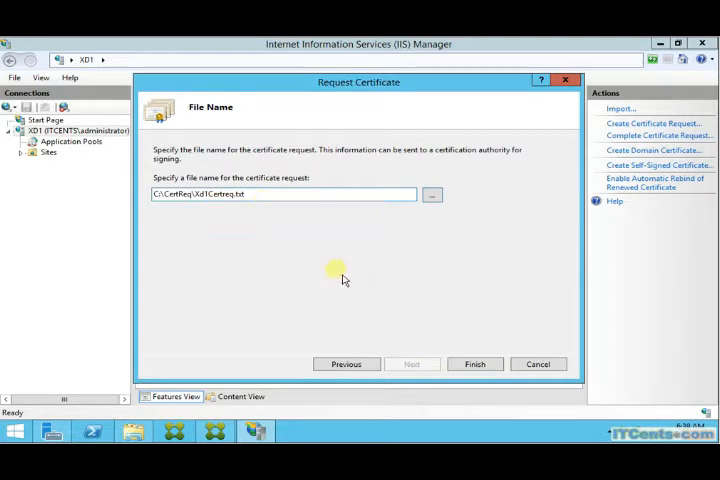
{"action": "left_click", "coordinate": [475, 363]}
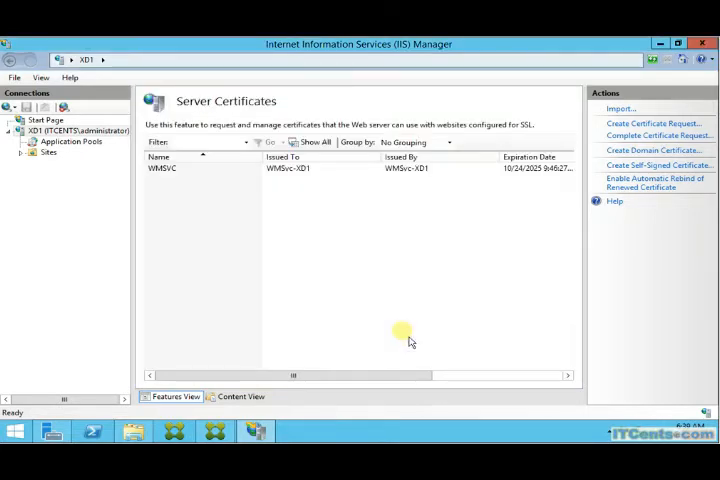
{"action": "mouse_move", "coordinate": [337, 301]}
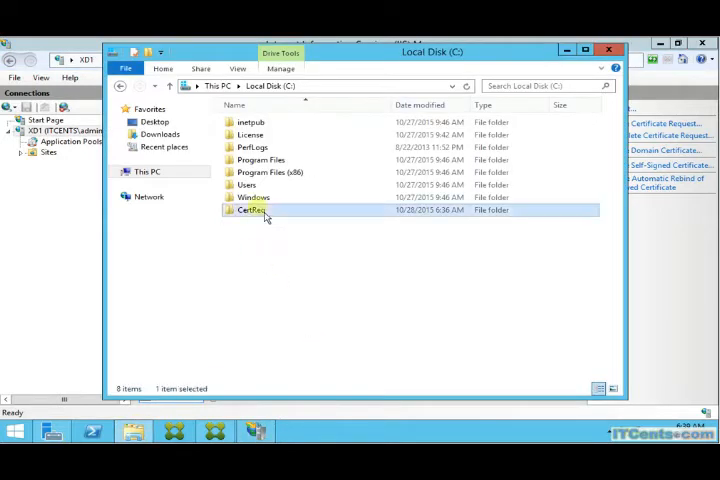
- Open Xd1Certreq from C:\CertReq in Notepad
{"action": "double_click", "coordinate": [252, 210]}
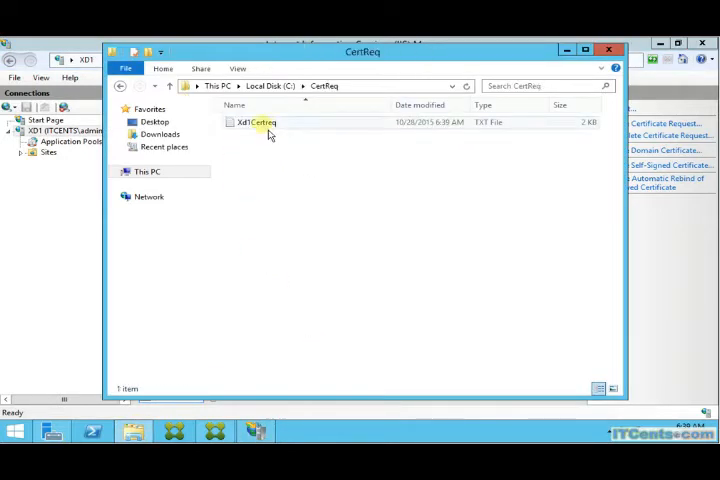
{"action": "double_click", "coordinate": [258, 122]}
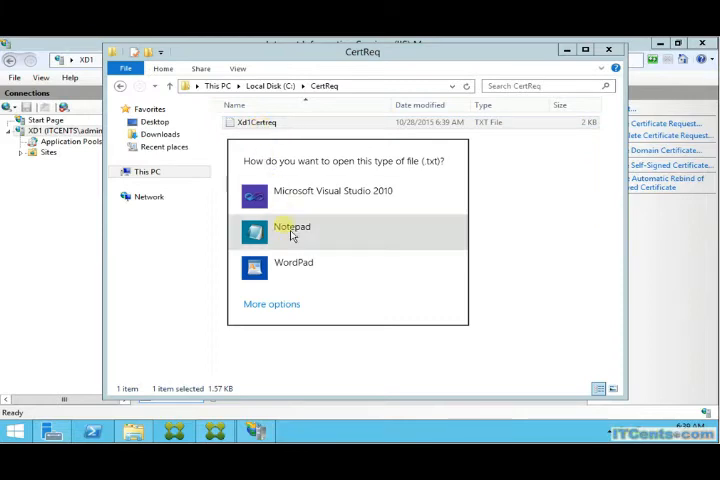
{"action": "left_click", "coordinate": [292, 227]}
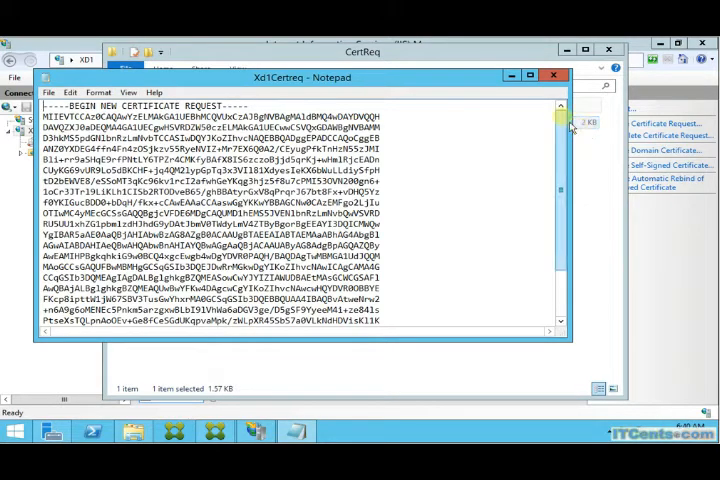
- Select all the certificate request text in Notepad and copy it
{"action": "scroll", "scroll_direction": "down", "scroll_amount": 3}
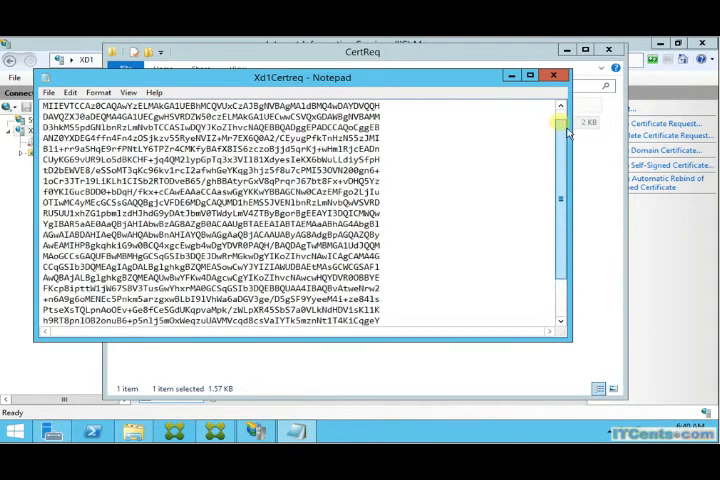
{"action": "scroll", "scroll_direction": "up", "scroll_amount": 3}
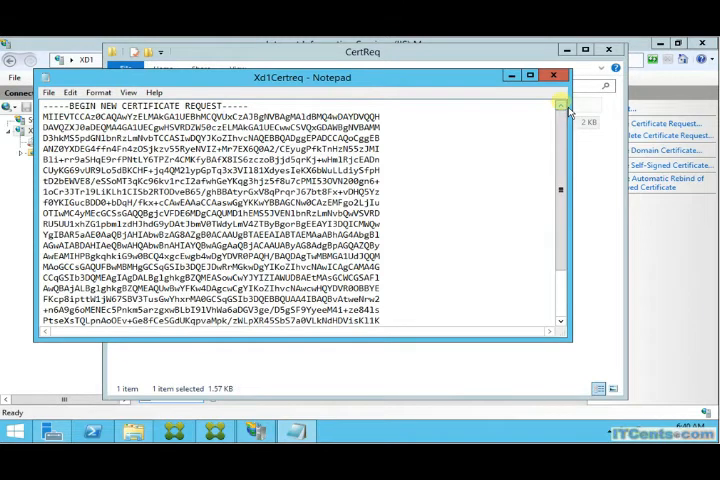
{"action": "key", "text": "ctrl+a"}
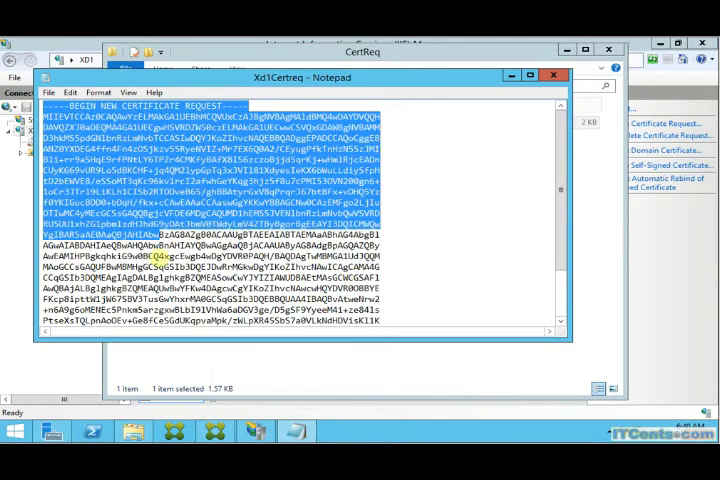
{"action": "scroll", "scroll_direction": "down", "scroll_amount": 3}
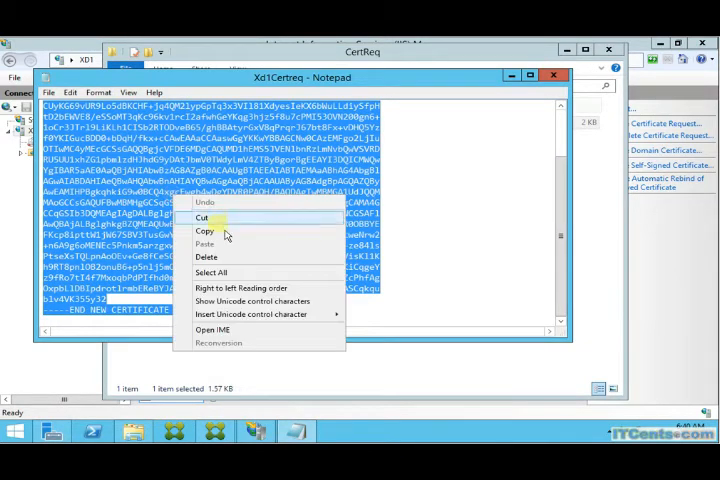
{"action": "left_click", "coordinate": [205, 231]}
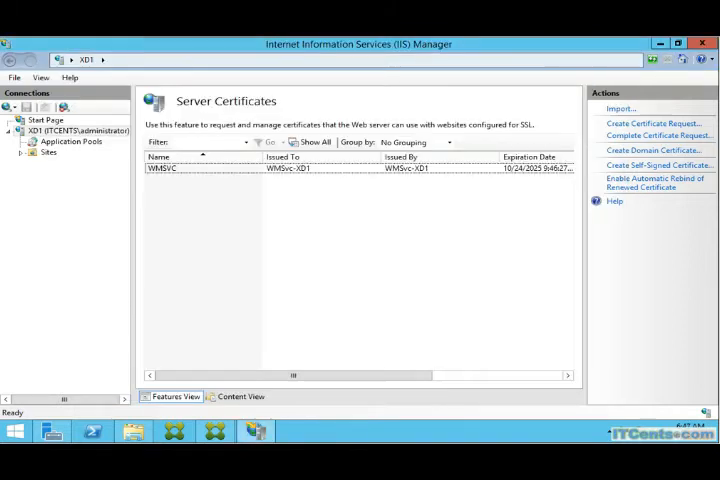
{"action": "mouse_move", "coordinate": [518, 353]}
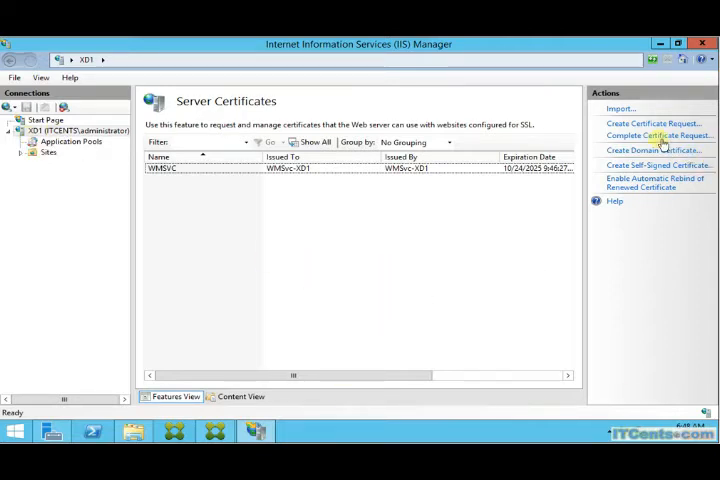
- Begin Complete Certificate Request and browse to the C: drive for the response file
{"action": "left_click", "coordinate": [659, 135]}
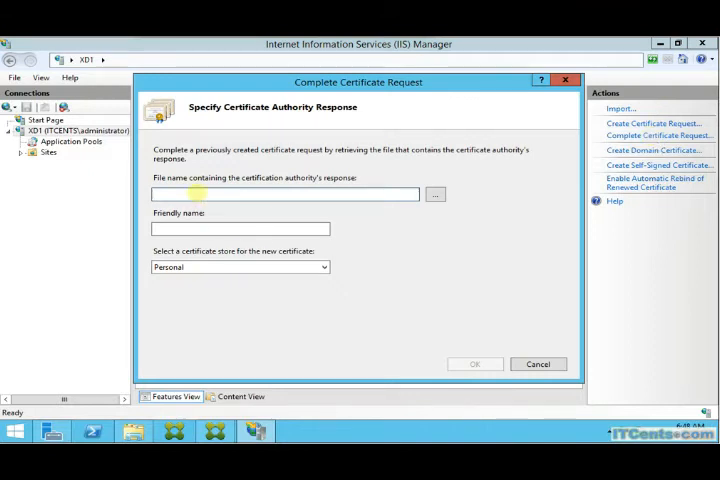
{"action": "left_click", "coordinate": [435, 194]}
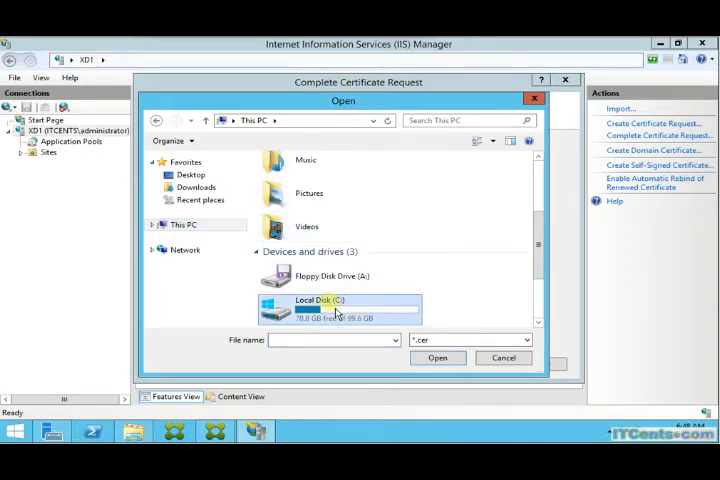
{"action": "double_click", "coordinate": [321, 305]}
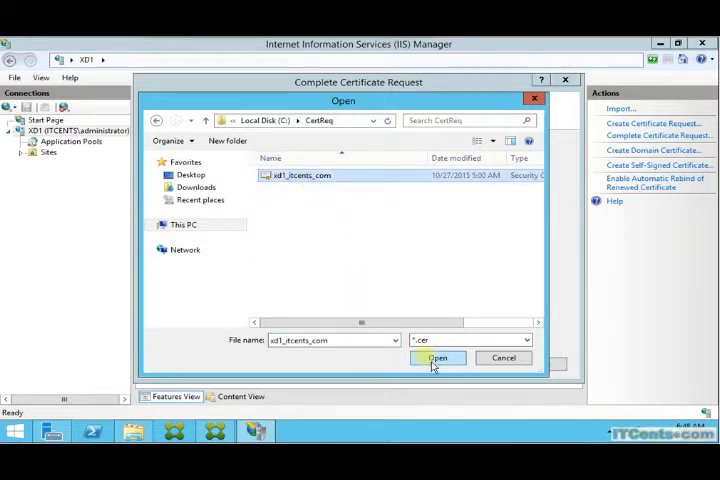
- Load xd1_itcents_com.cer, name it xd1.itcents.com, and keep the Personal store
{"action": "left_click", "coordinate": [438, 358]}
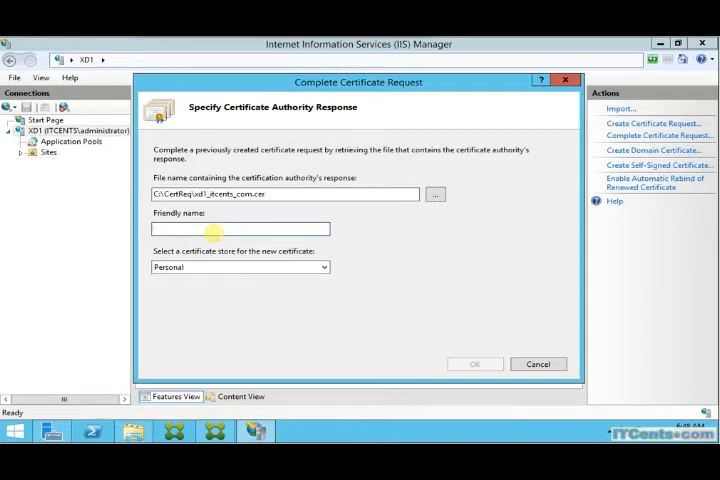
{"action": "left_click", "coordinate": [238, 228]}
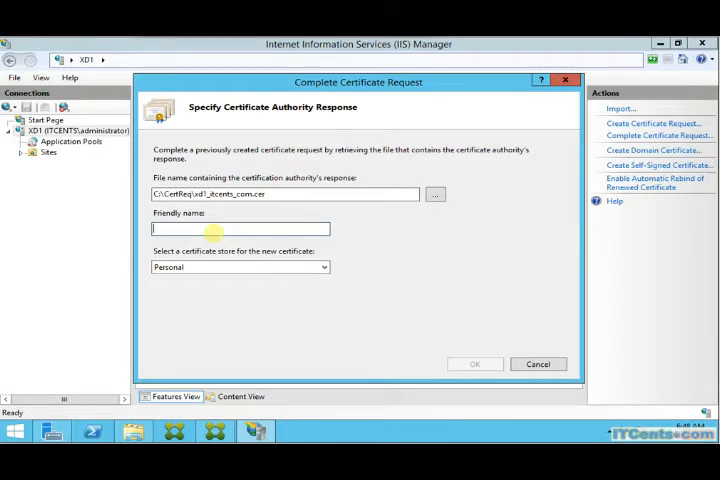
{"action": "type", "text": "xd1.itcents."}
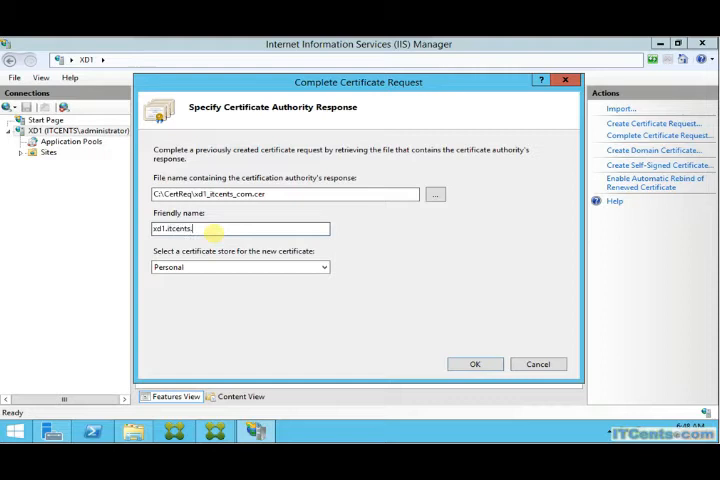
{"action": "type", "text": "com"}
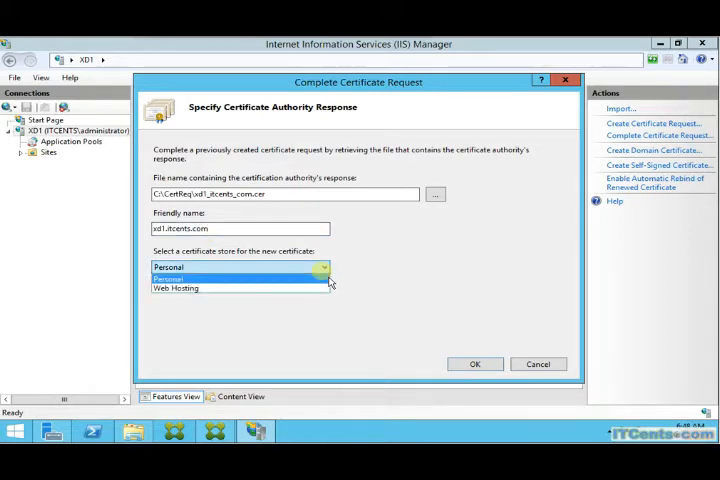
{"action": "left_click", "coordinate": [168, 278]}
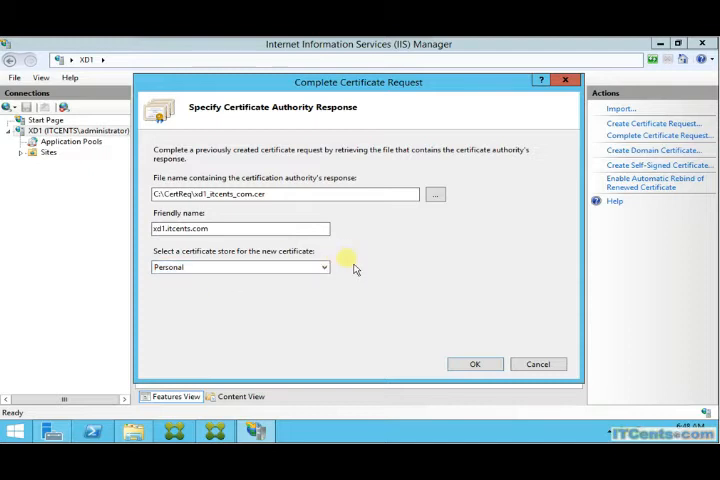
{"action": "mouse_move", "coordinate": [505, 358]}
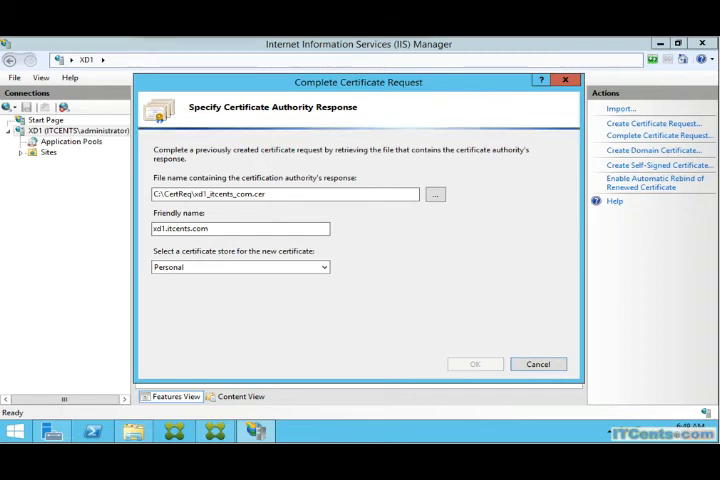
- Install the xd1.itcents.com certificate and select it in the Server Certificates list
{"action": "left_click", "coordinate": [474, 363]}
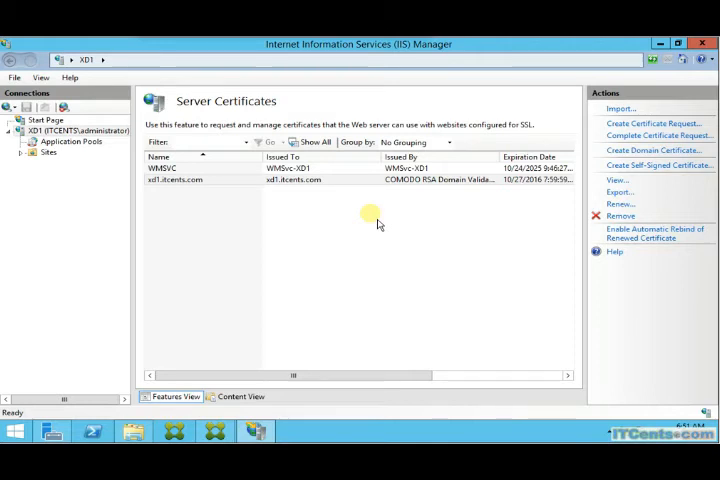
{"action": "left_click", "coordinate": [175, 179]}
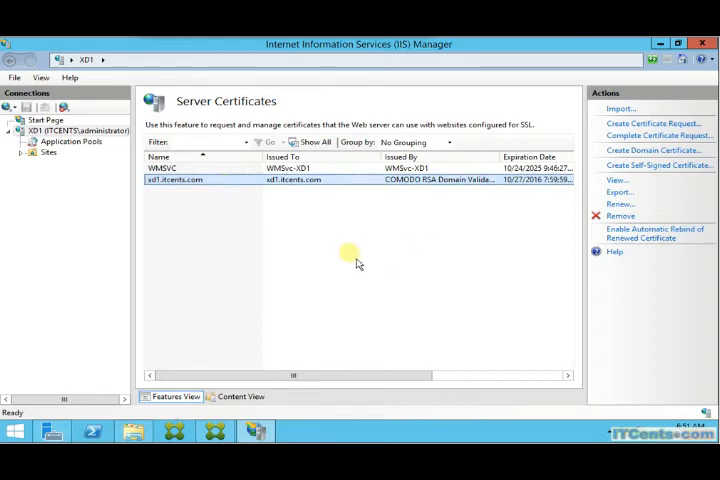
{"action": "mouse_move", "coordinate": [365, 268]}
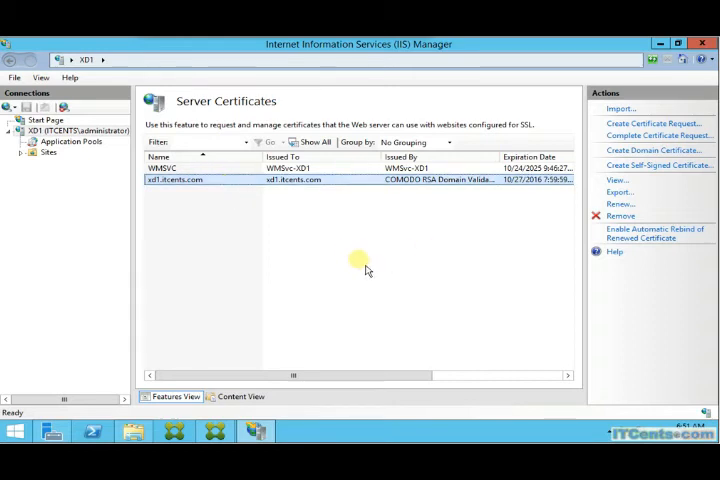
{"action": "mouse_move", "coordinate": [70, 141]}
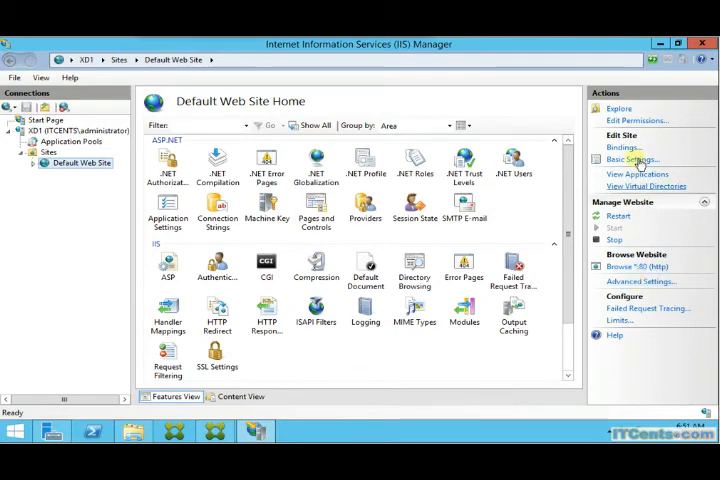
- Bind https on port 443 with the xd1.itcents.com certificate to Default Web Site
{"action": "left_click", "coordinate": [623, 146]}
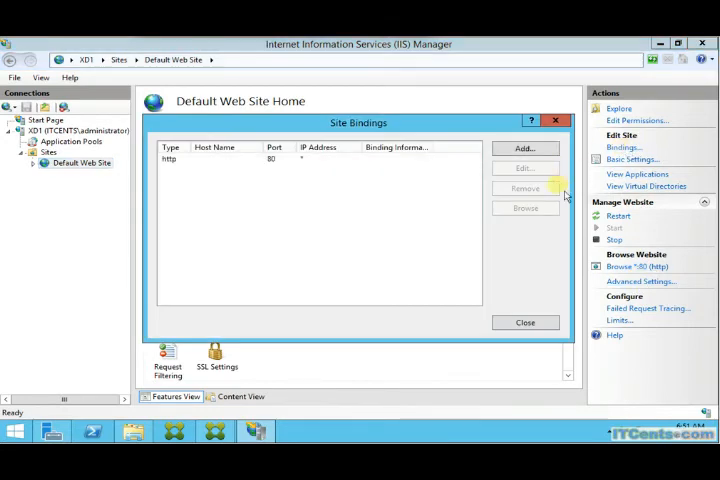
{"action": "left_click", "coordinate": [230, 159]}
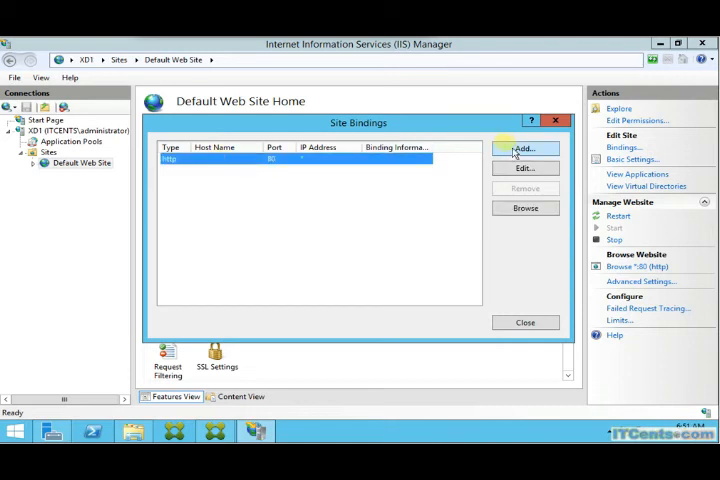
{"action": "left_click", "coordinate": [524, 148]}
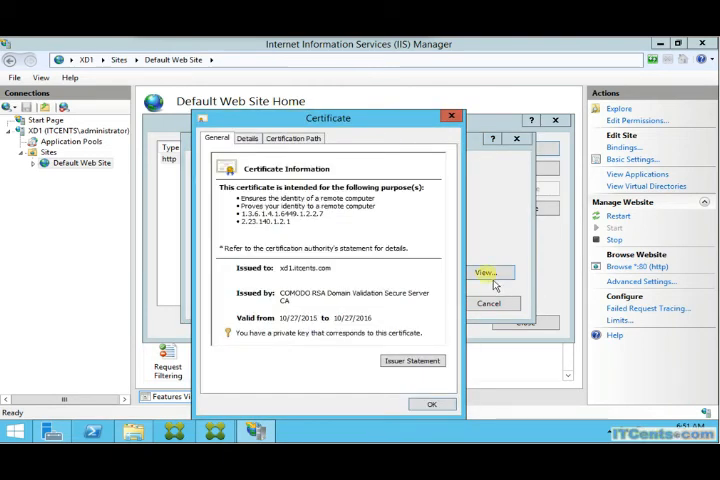
{"action": "mouse_move", "coordinate": [337, 337]}
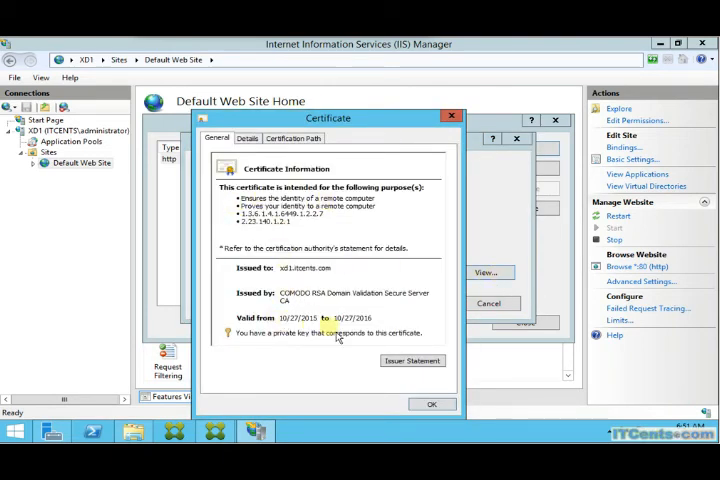
{"action": "left_click", "coordinate": [431, 404]}
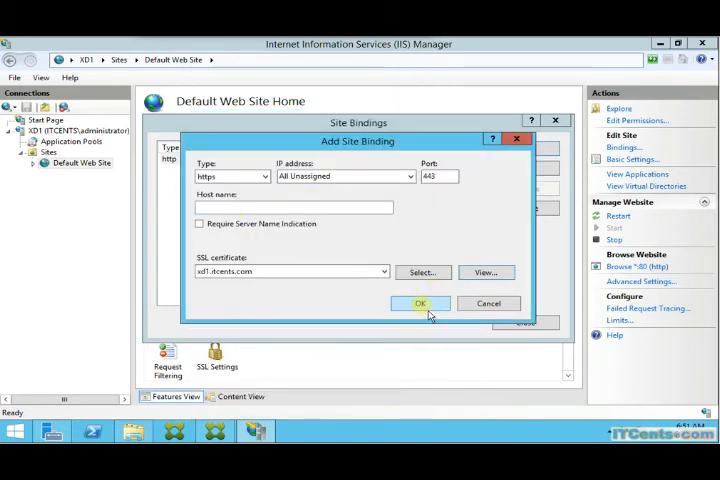
{"action": "left_click", "coordinate": [420, 303]}
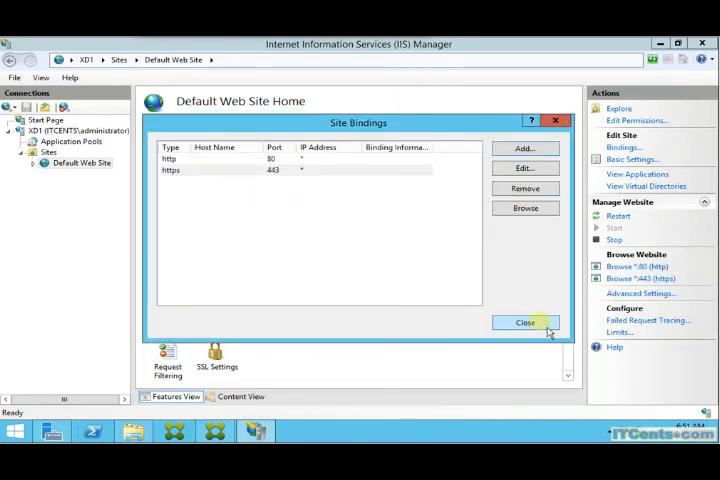
{"action": "left_click", "coordinate": [525, 322]}
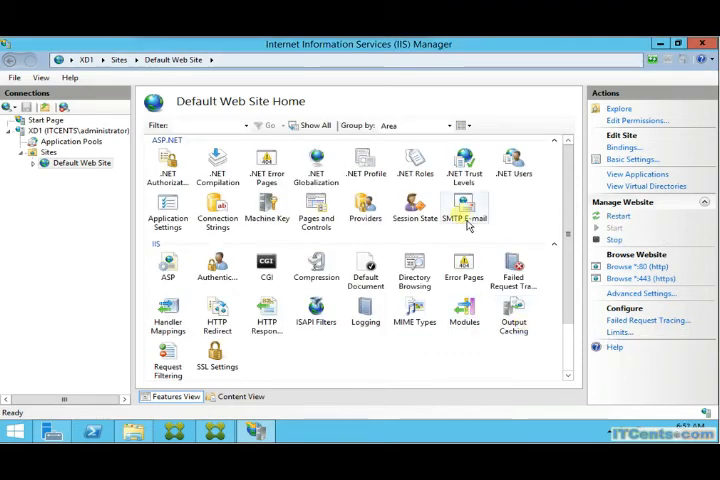
{"action": "mouse_move", "coordinate": [533, 222]}
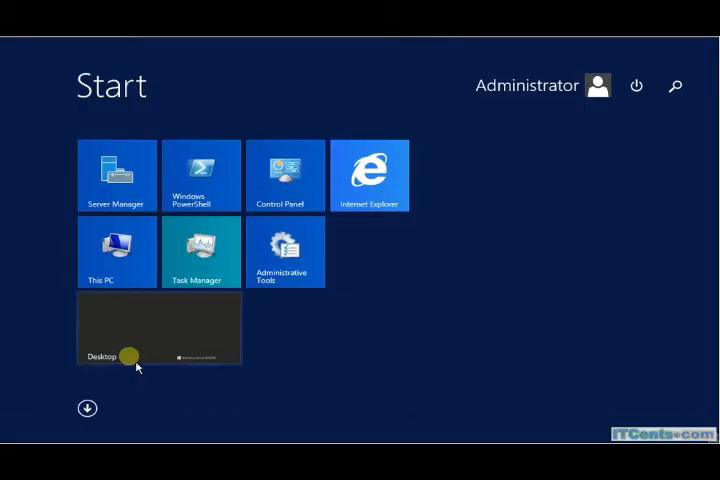
{"action": "mouse_move", "coordinate": [460, 184]}
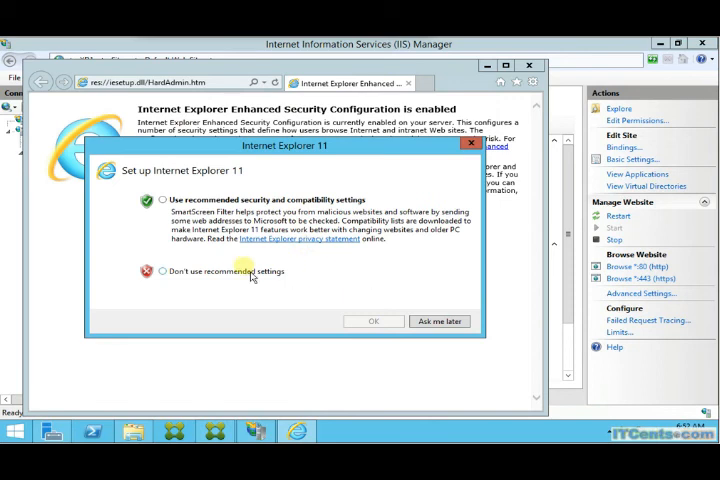
{"action": "left_click", "coordinate": [160, 271]}
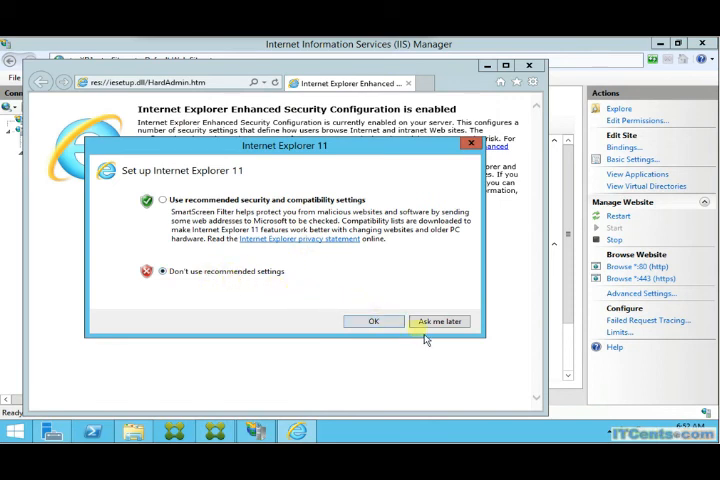
{"action": "left_click", "coordinate": [439, 321]}
{"action": "type", "text": "https://"}
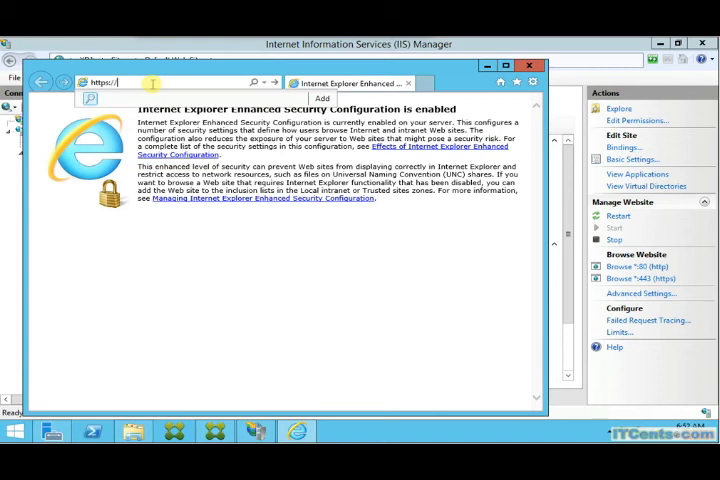
{"action": "type", "text": "xd1"}
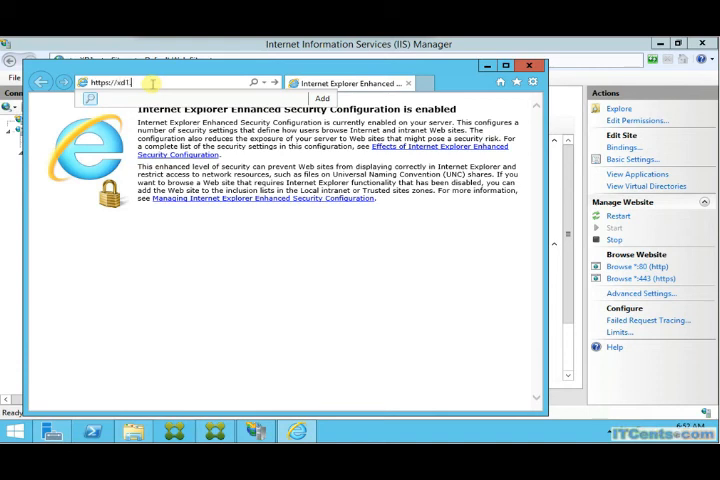
{"action": "type", "text": ".itcent.com/"}
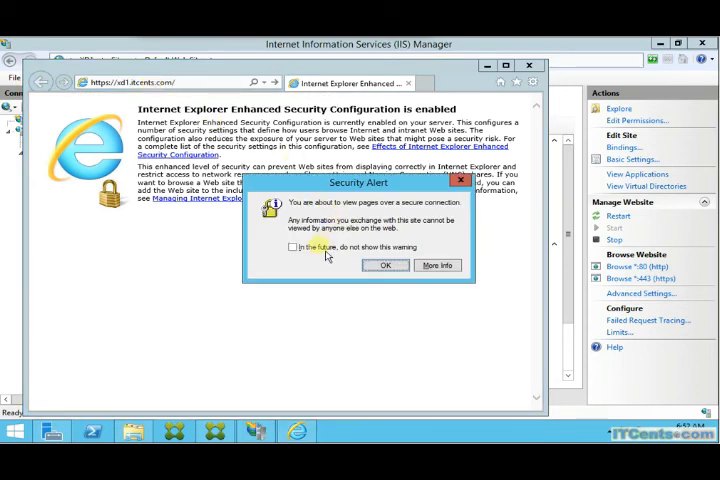
{"action": "left_click", "coordinate": [386, 265]}
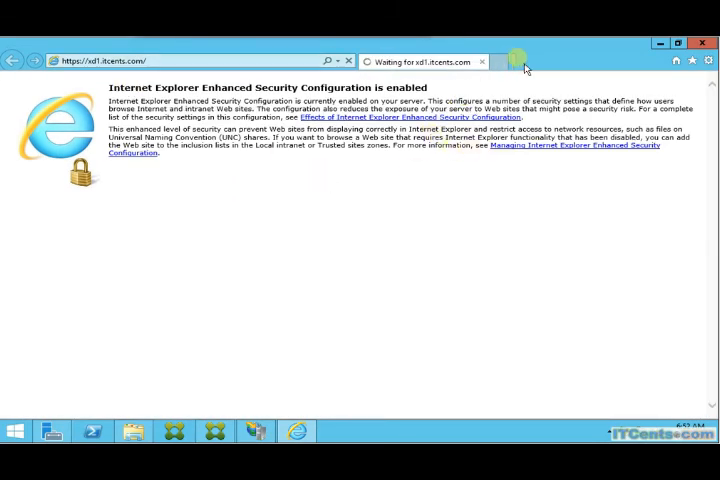
- Enable the menu bar and review LAN settings under Tools > Internet options > Connections
{"action": "right_click", "coordinate": [525, 62]}
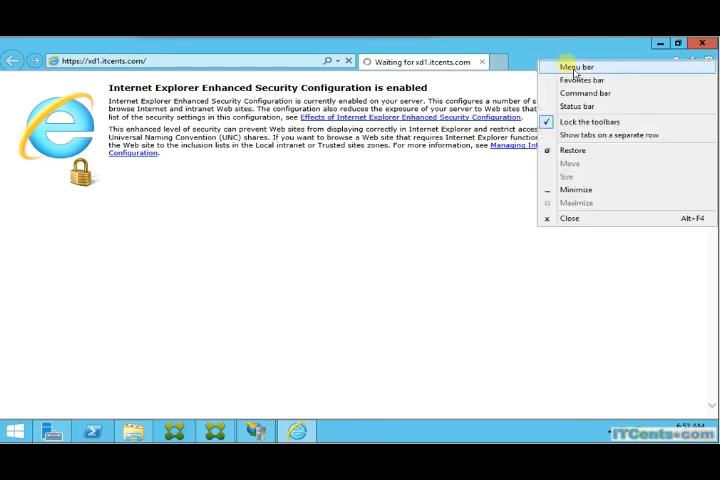
{"action": "left_click", "coordinate": [577, 67]}
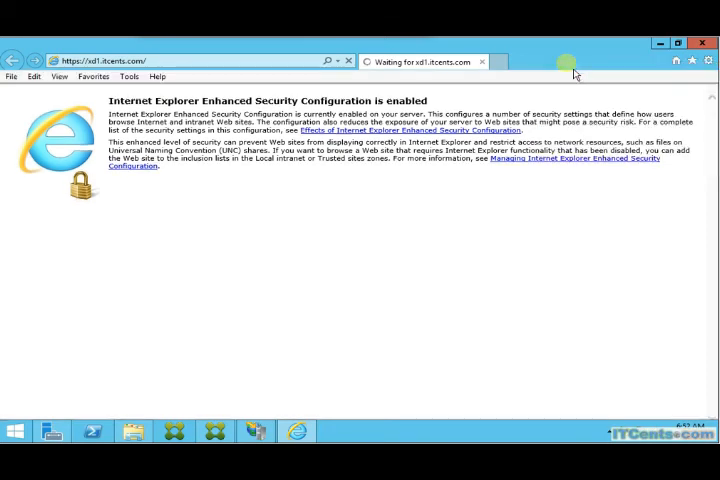
{"action": "left_click", "coordinate": [127, 76]}
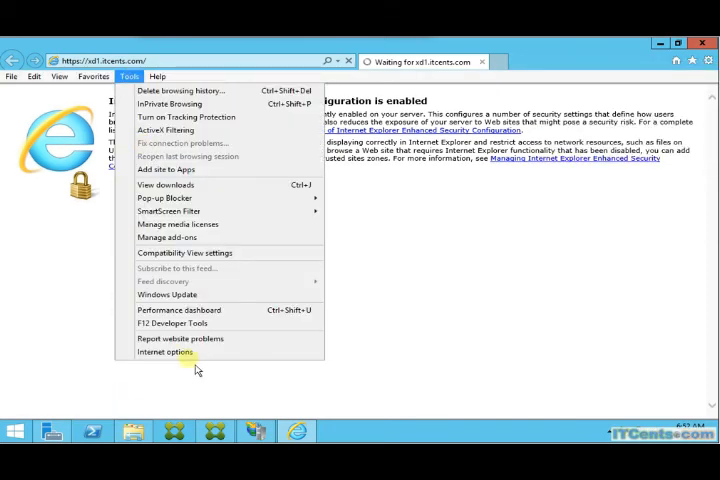
{"action": "left_click", "coordinate": [163, 352]}
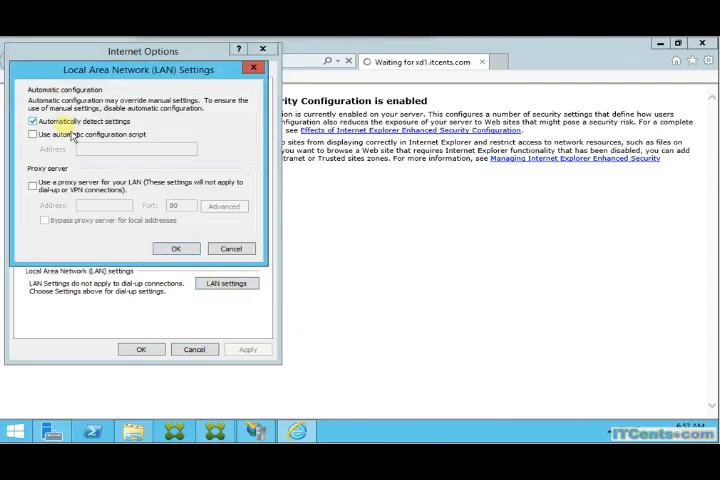
{"action": "left_click", "coordinate": [177, 248]}
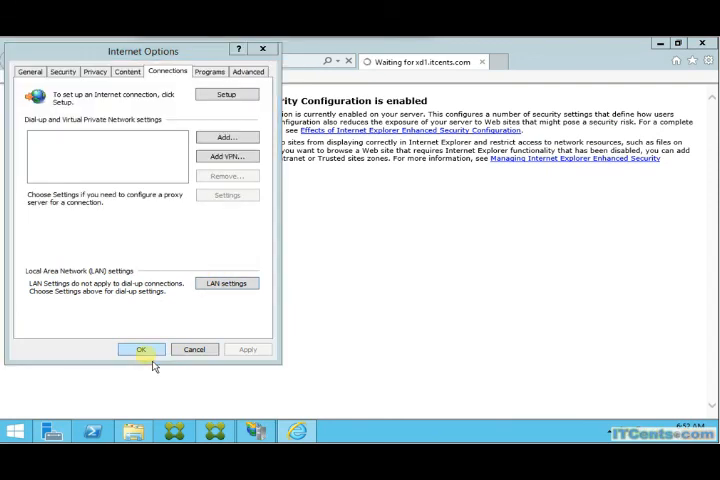
{"action": "left_click", "coordinate": [140, 349]}
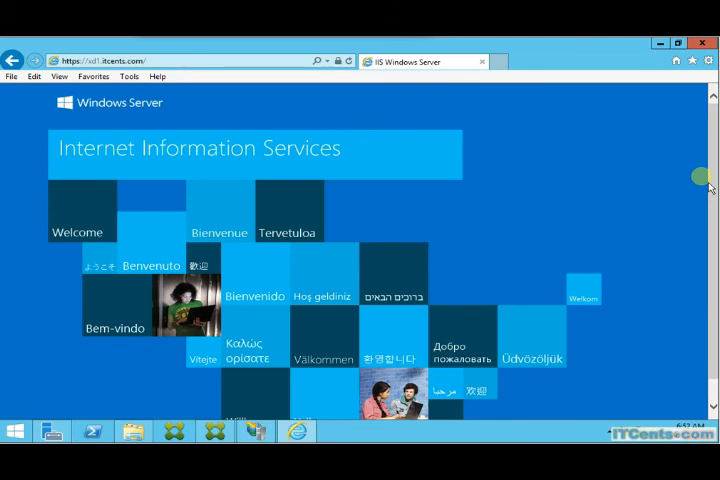
{"action": "mouse_move", "coordinate": [335, 125]}
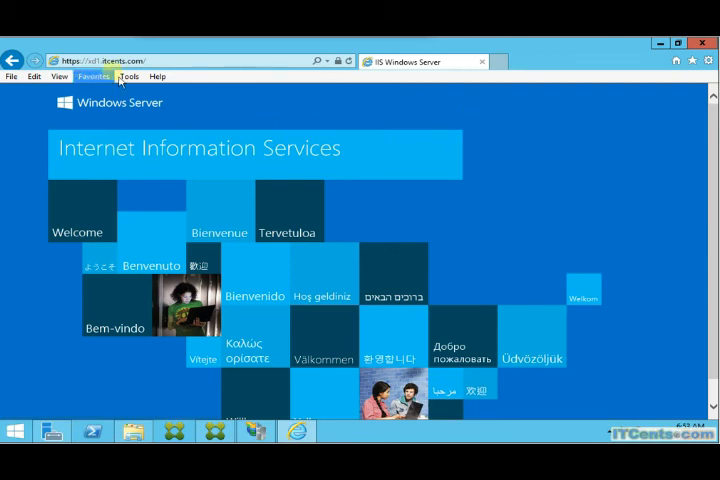
- Confirm the page's certificate is xd1.itcents.com issued by COMODO, valid 2015–2016
{"action": "left_click", "coordinate": [344, 61]}
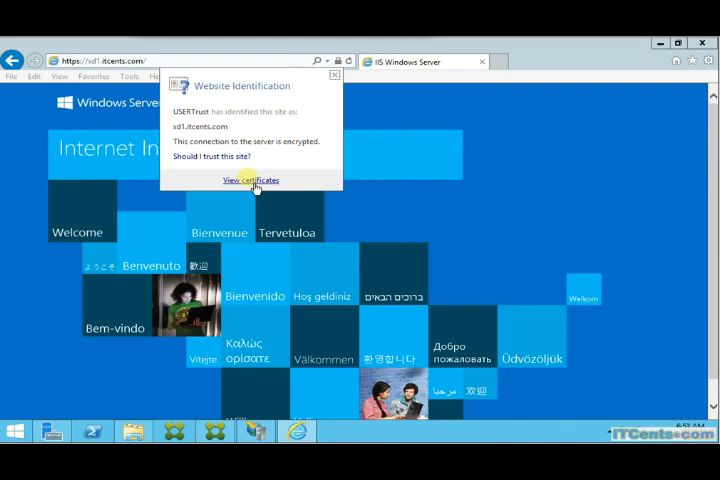
{"action": "left_click", "coordinate": [250, 180]}
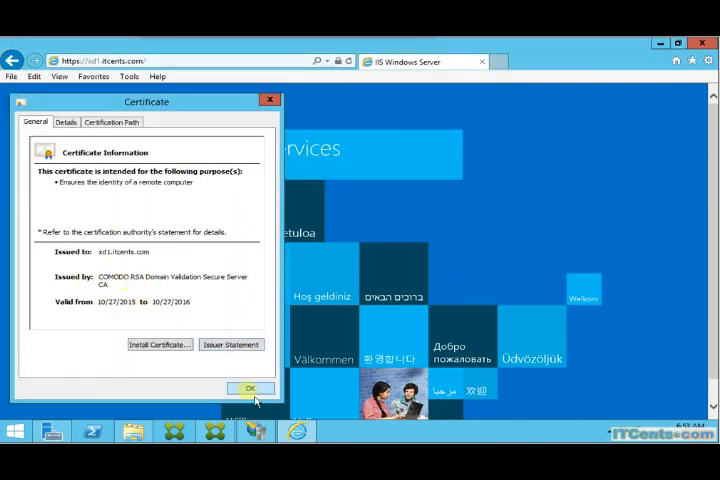
{"action": "left_click", "coordinate": [249, 388]}
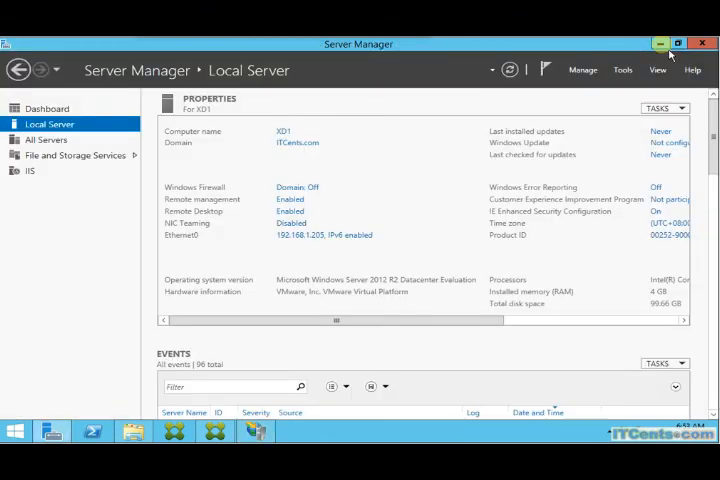
{"action": "mouse_move", "coordinate": [660, 43]}
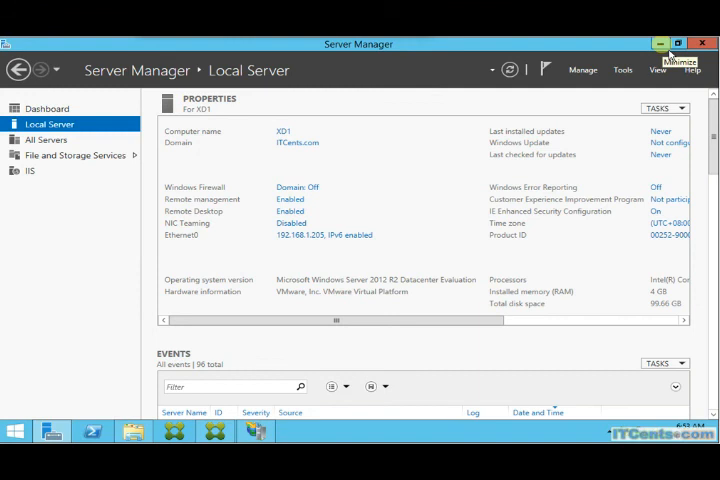